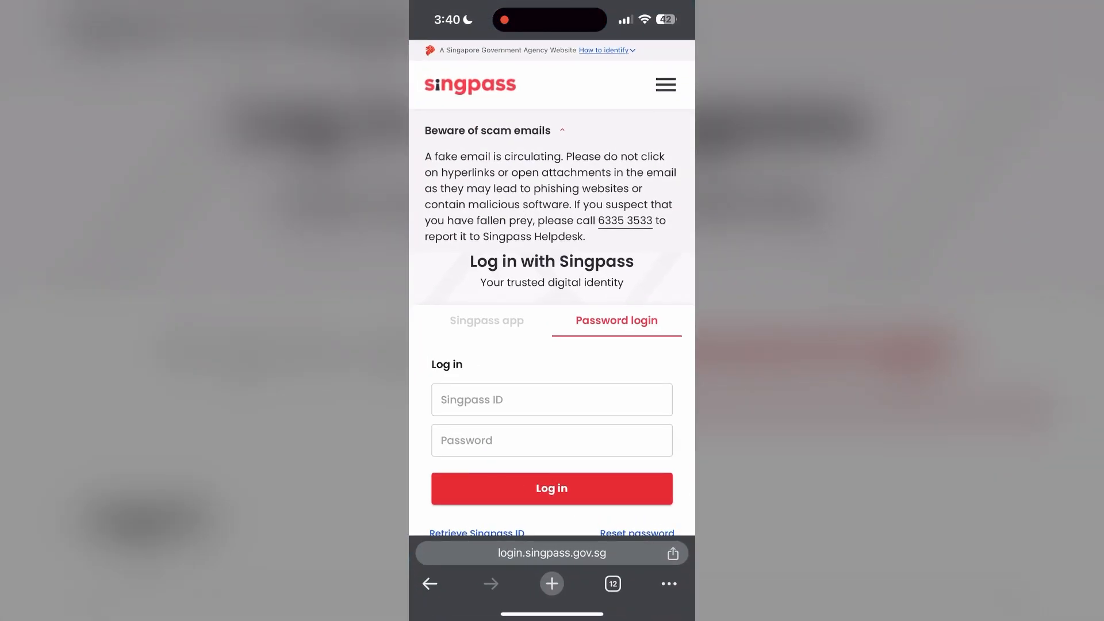
# - Open Chrome's History page from the toolbar menu
pyautogui.click(668, 583)
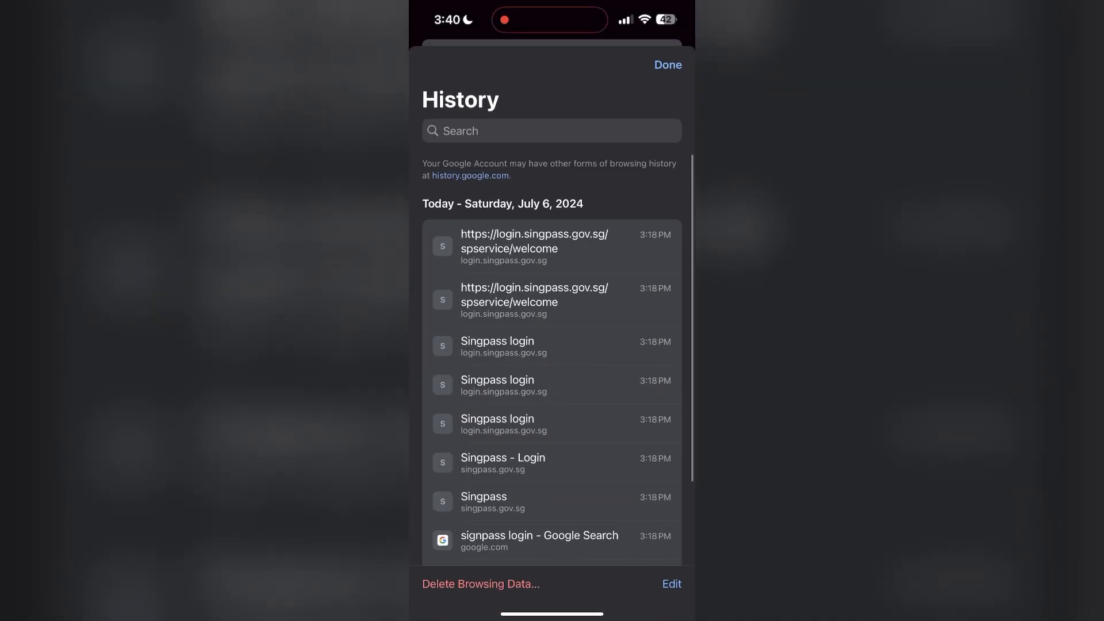
# - Delete all-time history, cookies and site data, and cached images and files
pyautogui.click(480, 583)
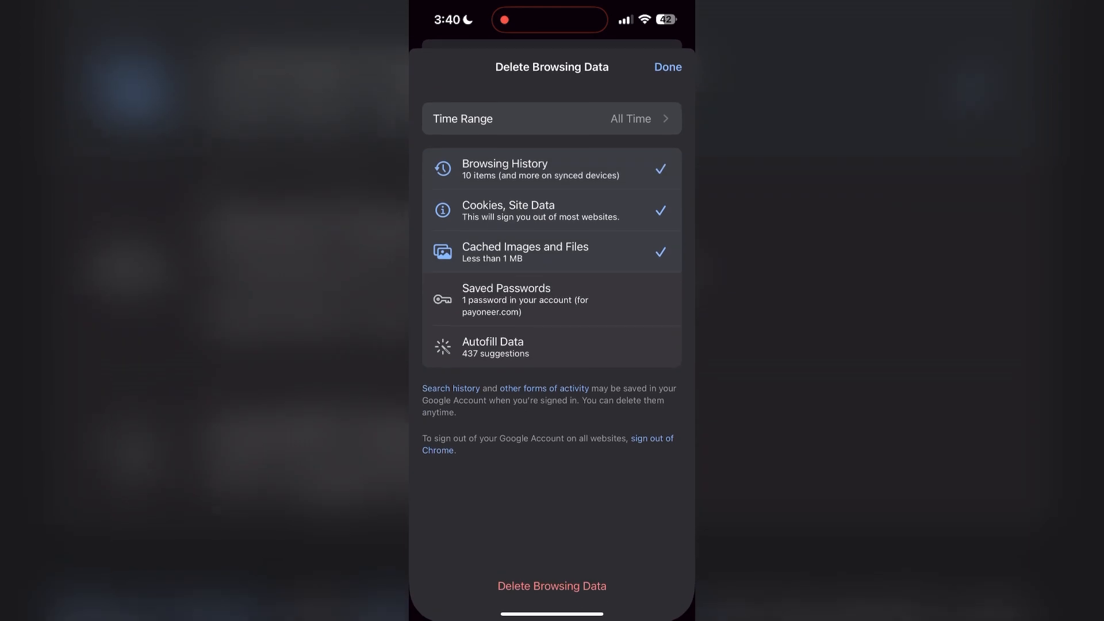
pyautogui.click(552, 119)
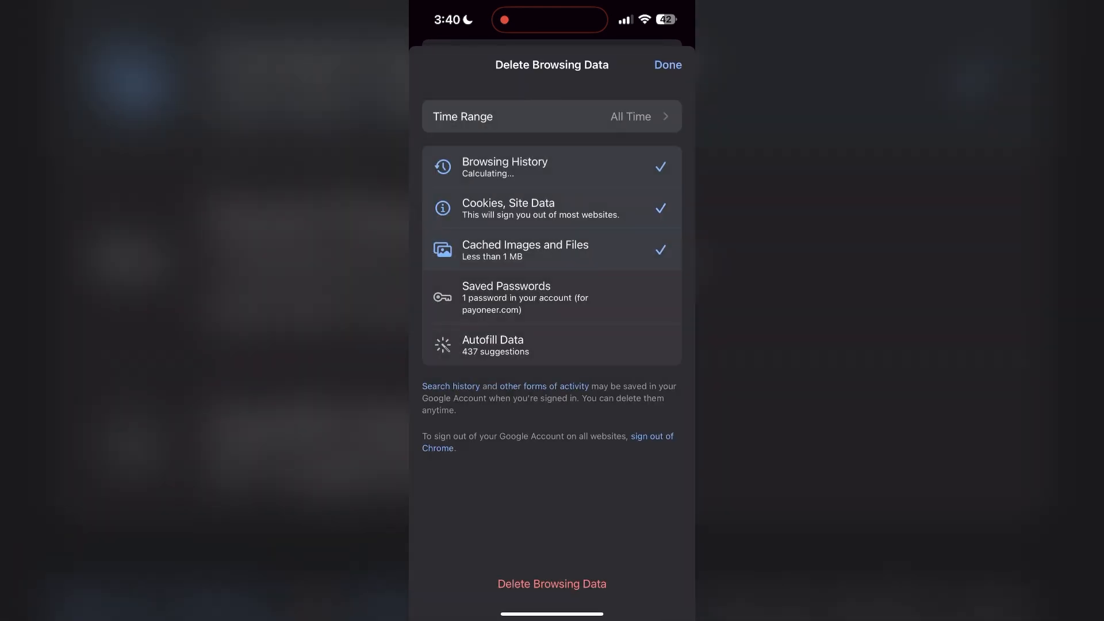
pyautogui.click(552, 584)
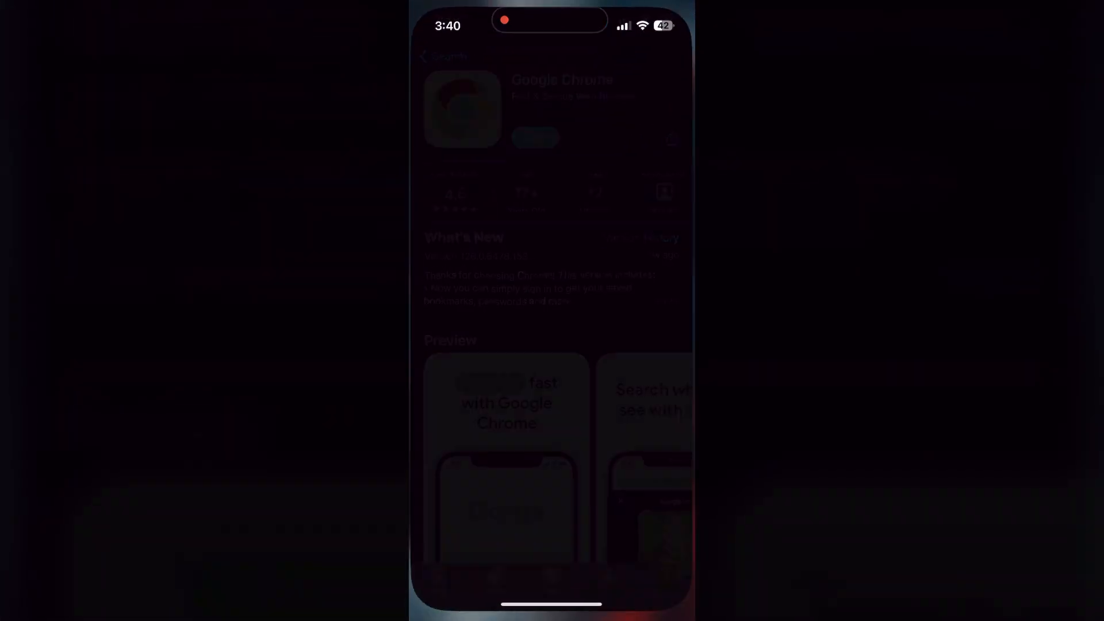
# - Search the App Store for 'chrome' to reach the Google Chrome listing
pyautogui.write('c')
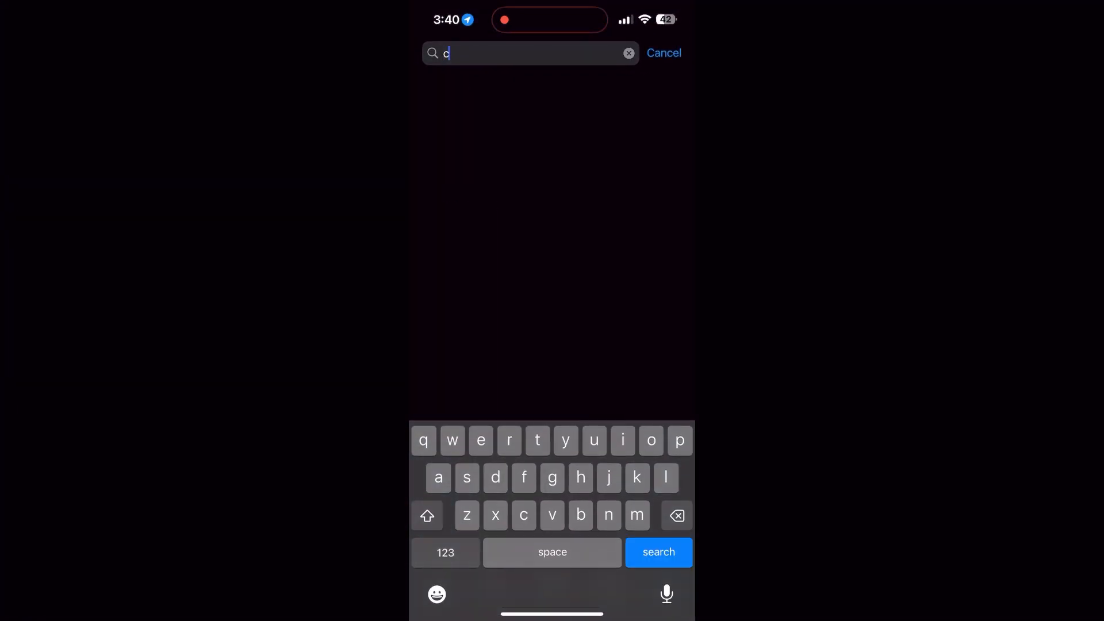
pyautogui.write('hrom')
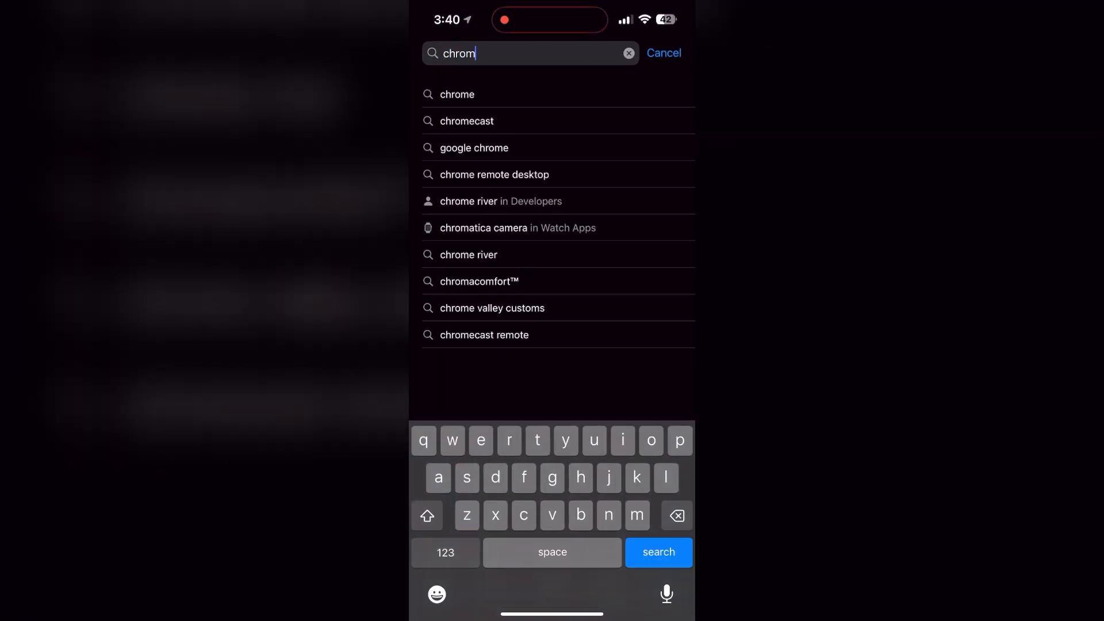
pyautogui.click(456, 94)
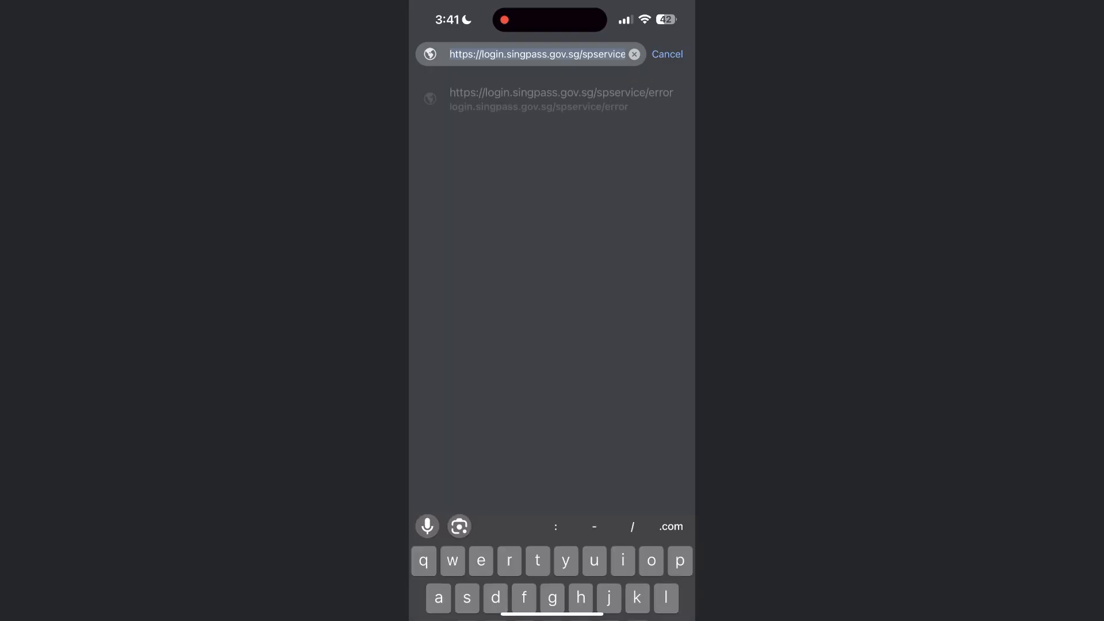
# - Search 'signpass', open the Singpass - Login result and go to login.singpass.gov.sg
pyautogui.write('signpass login')
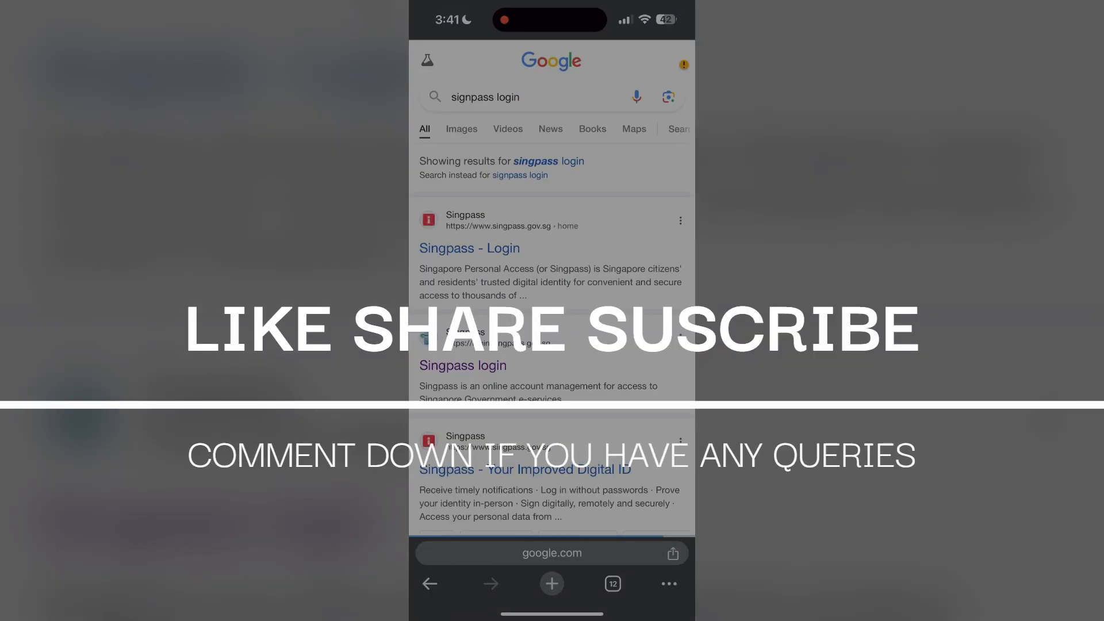
pyautogui.click(469, 248)
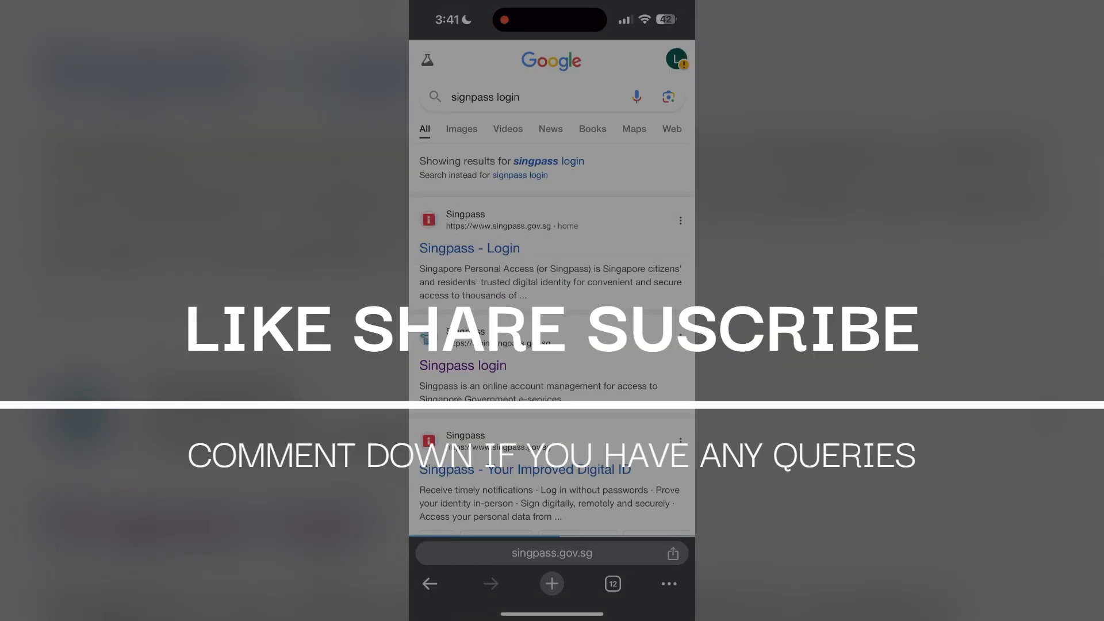
pyautogui.click(470, 248)
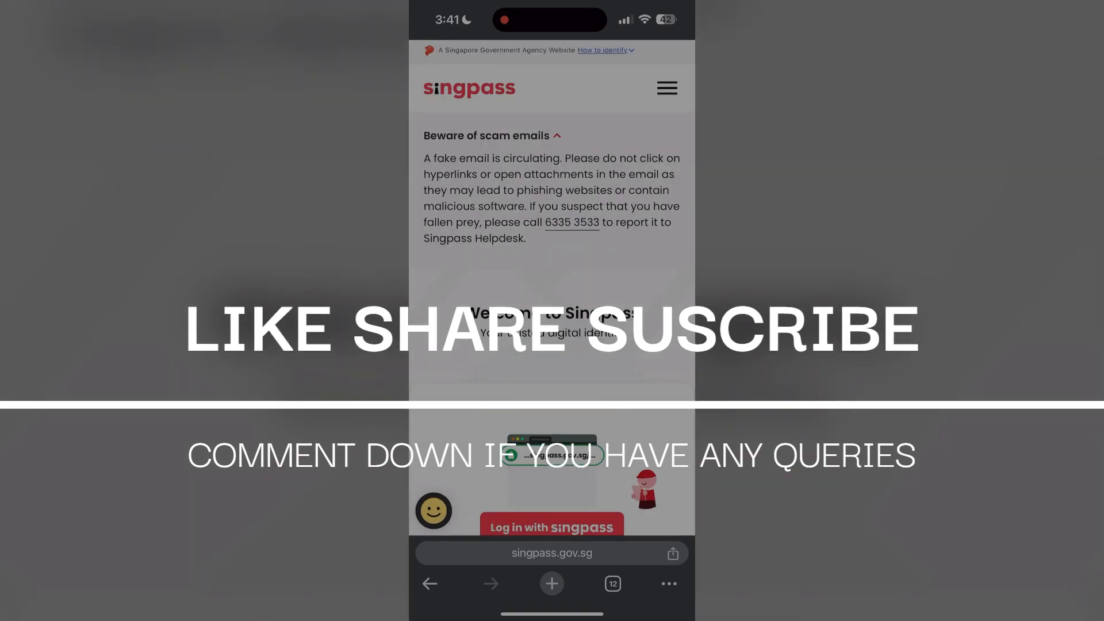
pyautogui.click(551, 527)
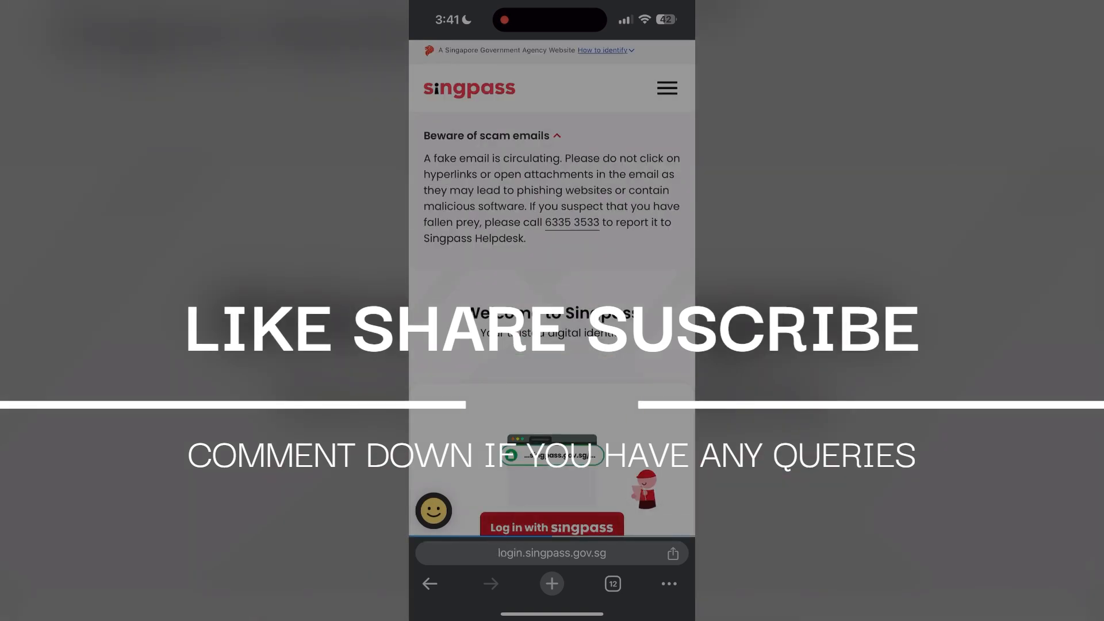